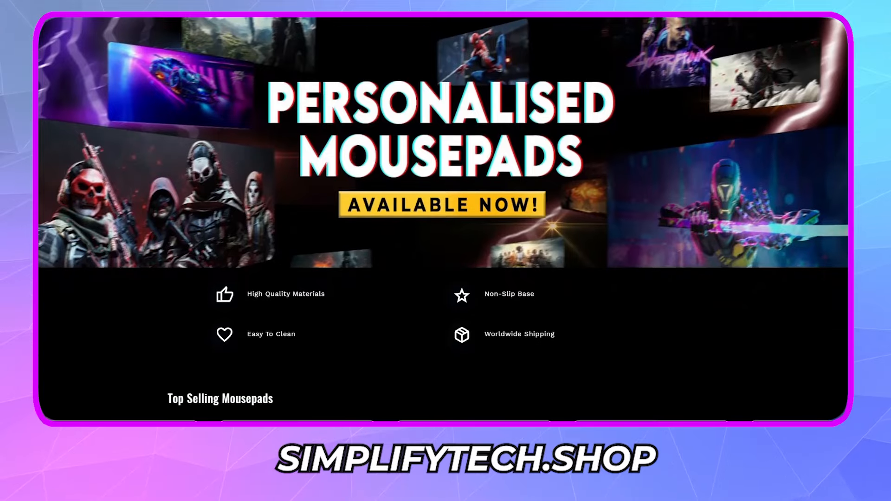
Reach Top Selling Mousepads and go to the Create Your Personalized Mousepad product
scroll("down", 3)
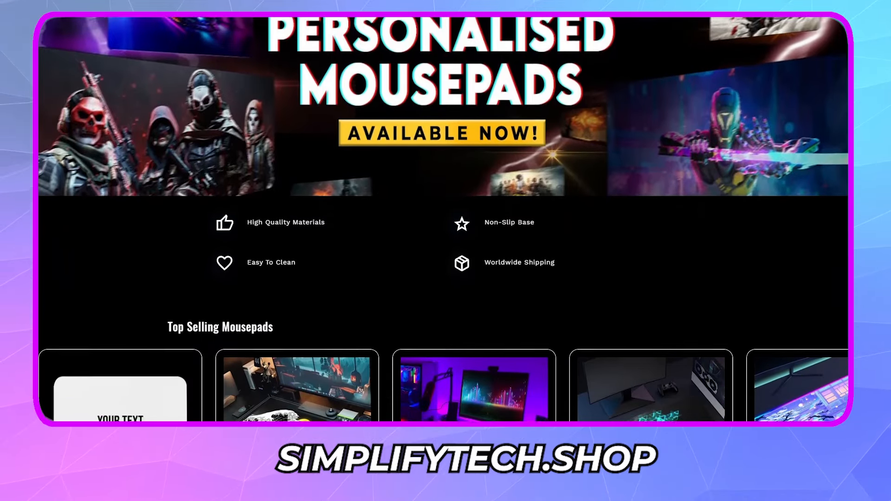
scroll("down", 3)
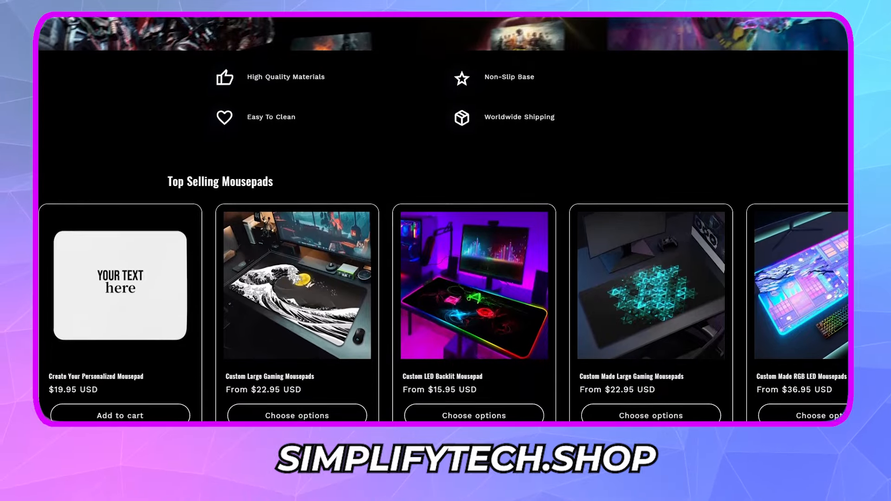
scroll("down", 3)
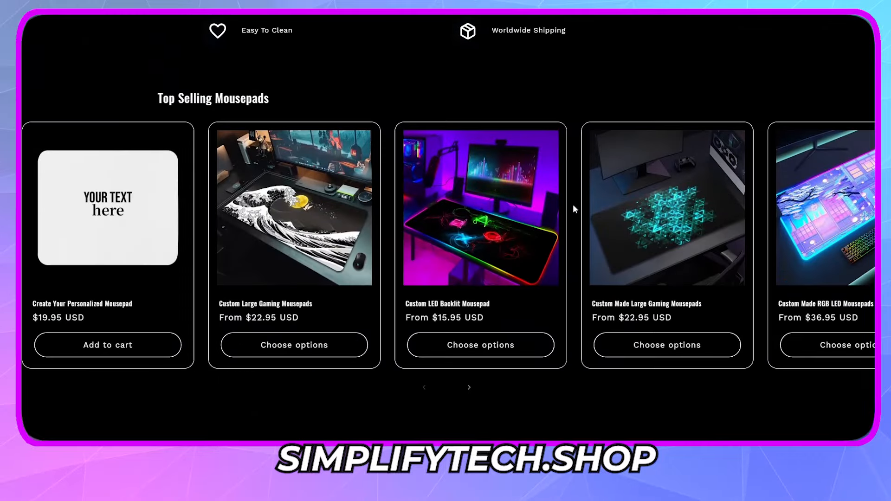
left_click(107, 208)
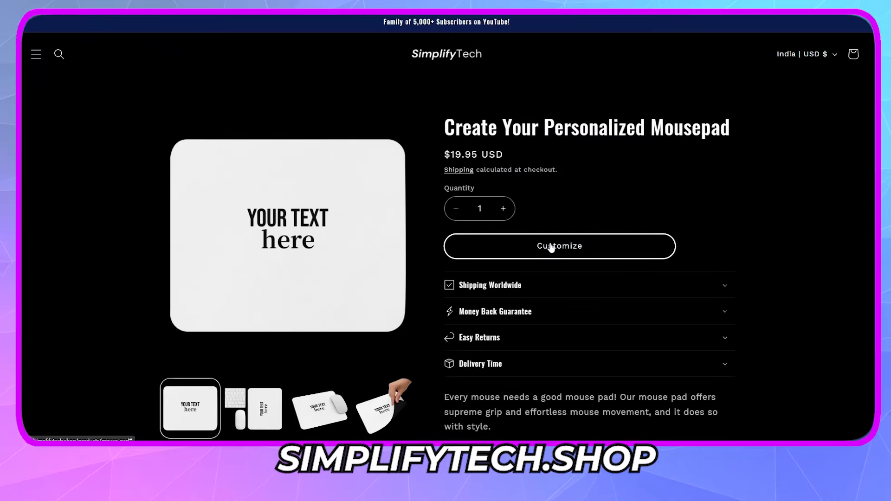
Start customizing and confirm the yellow mousepad variant
left_click(559, 246)
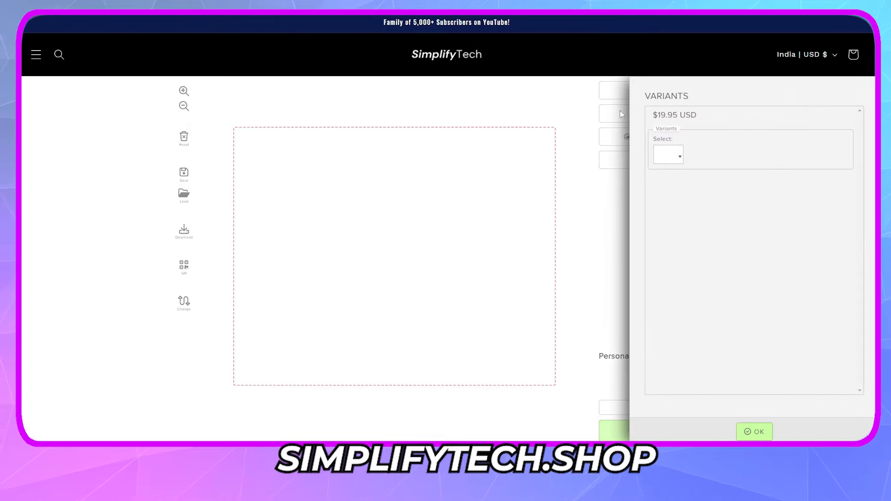
left_click(669, 154)
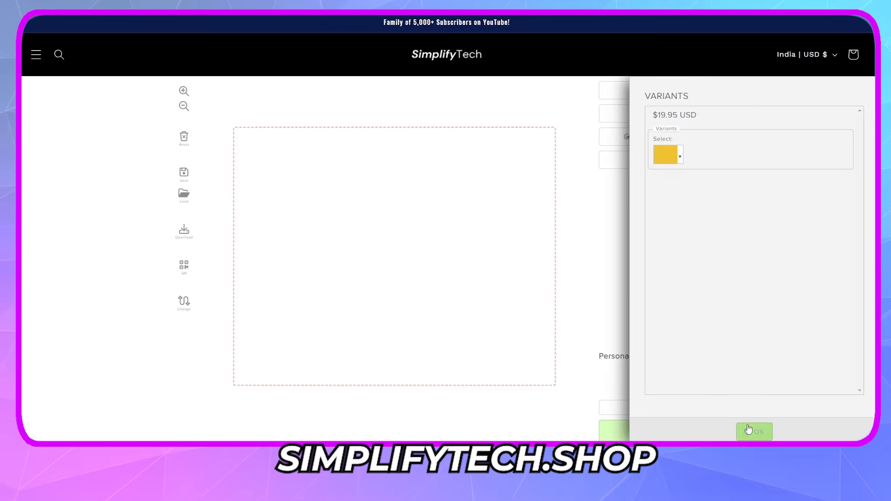
left_click(754, 432)
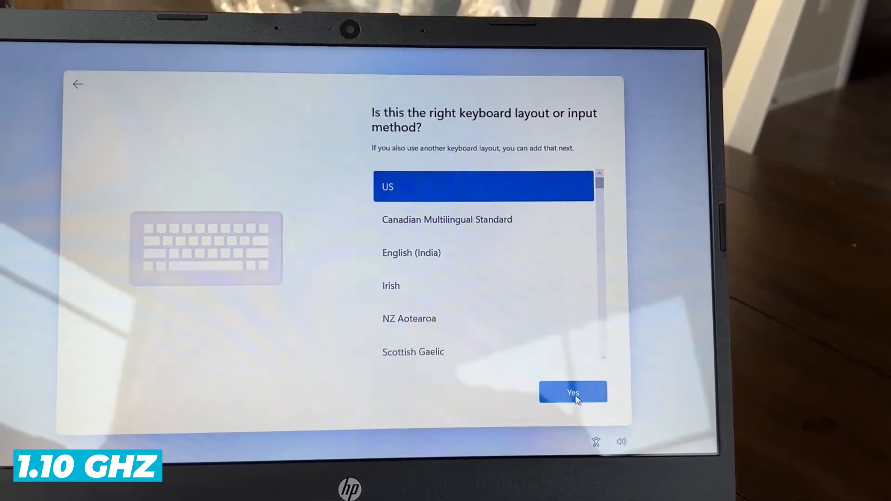
left_click(572, 393)
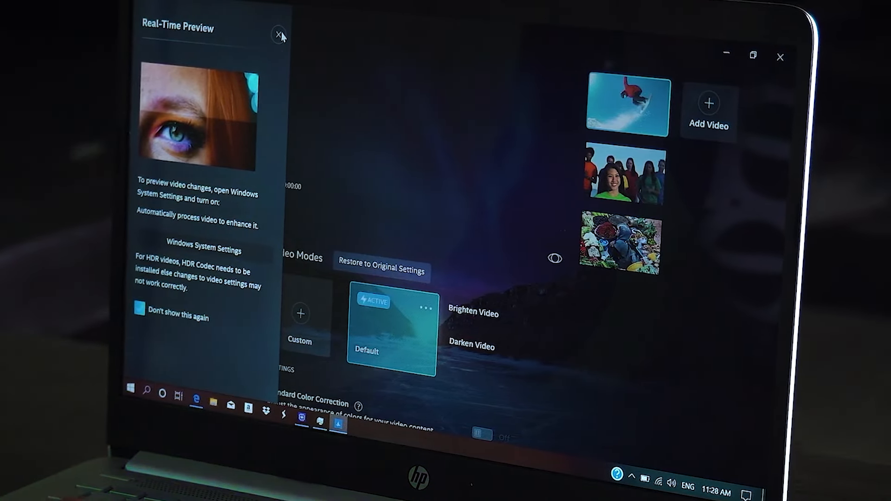
left_click(279, 33)
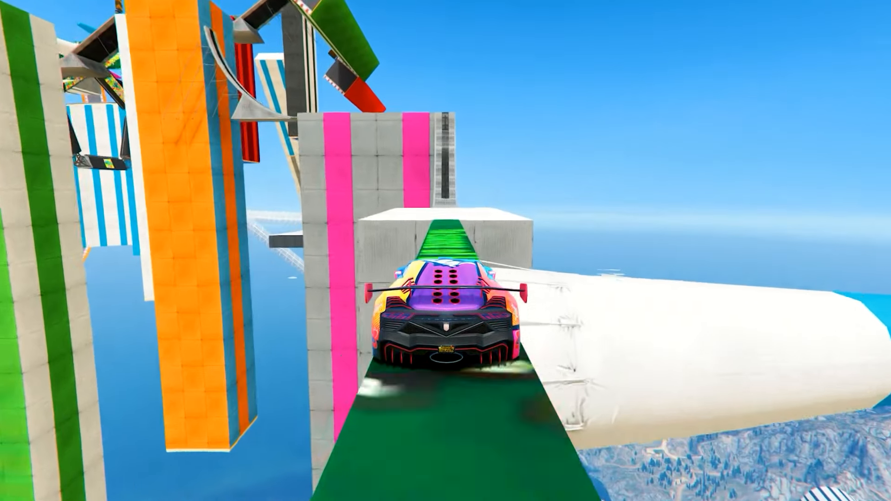
key("W")
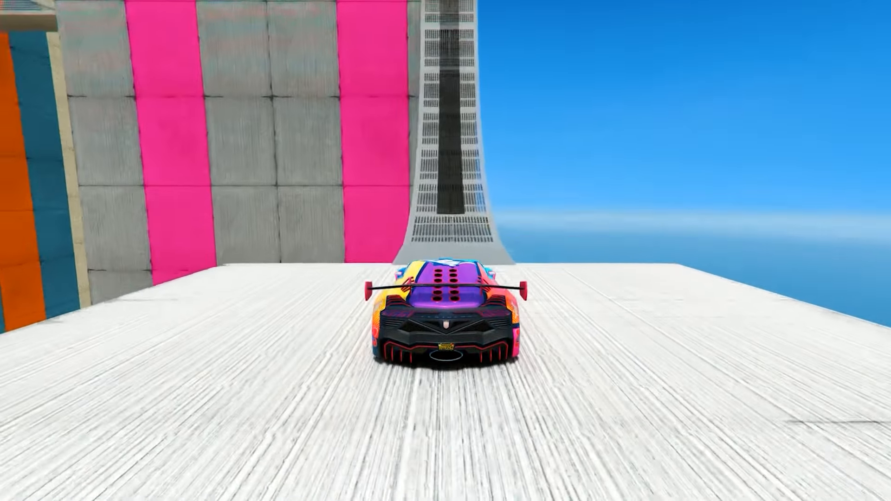